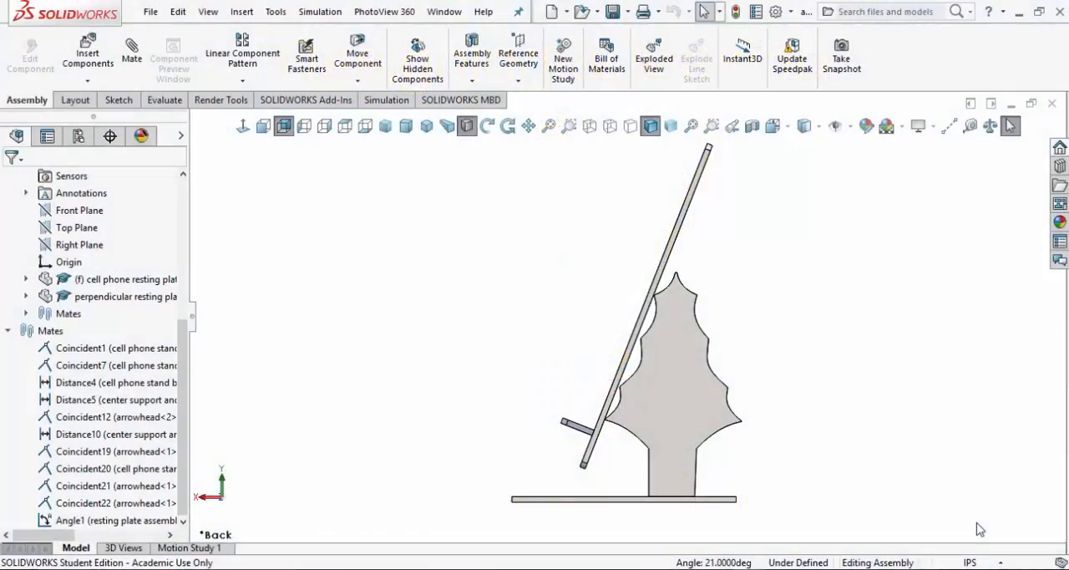
{"action": "mouse_move", "coordinate": [748, 224]}
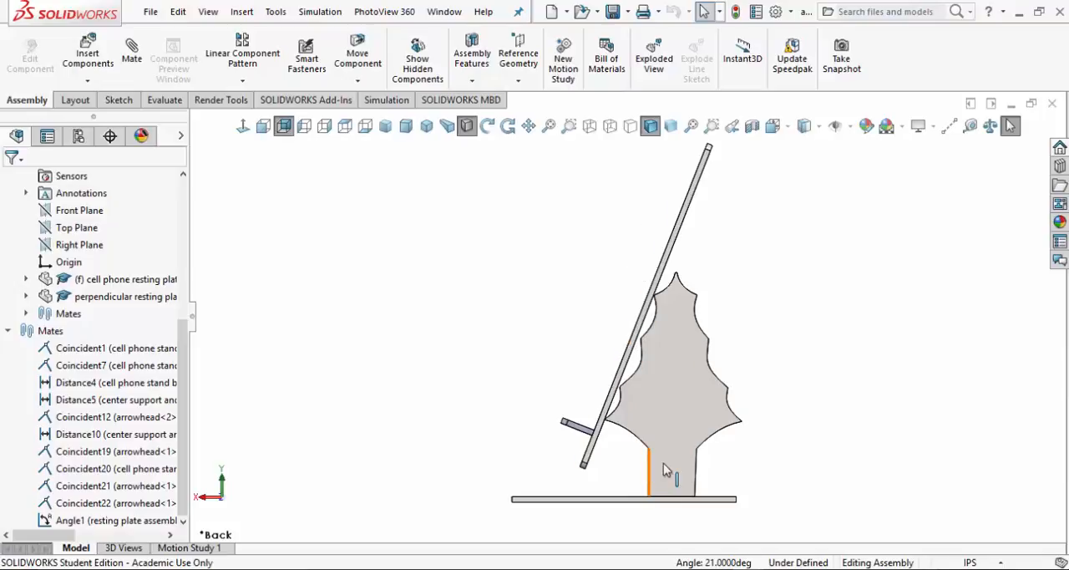
{"action": "mouse_move", "coordinate": [699, 488]}
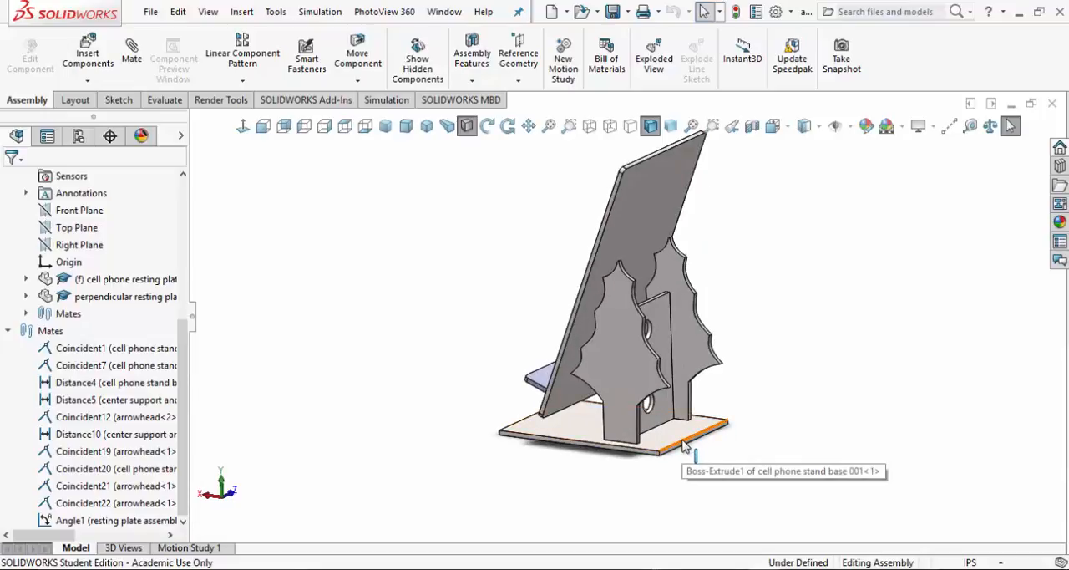
- Select the stand's base plate, list its mates and open Distance4 (1.5 in) for editing
{"action": "left_click", "coordinate": [685, 431]}
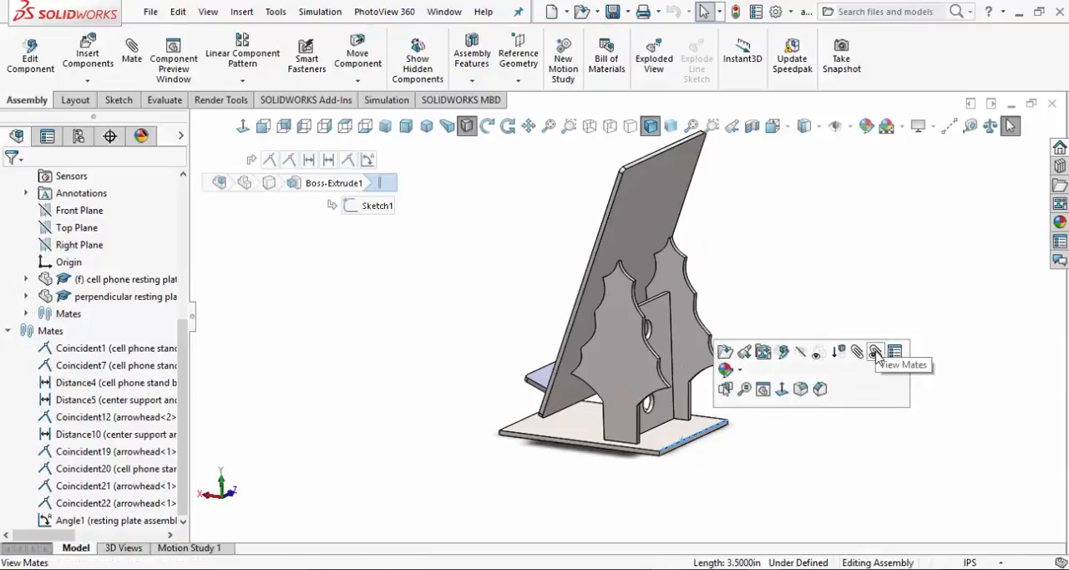
{"action": "left_click", "coordinate": [876, 351]}
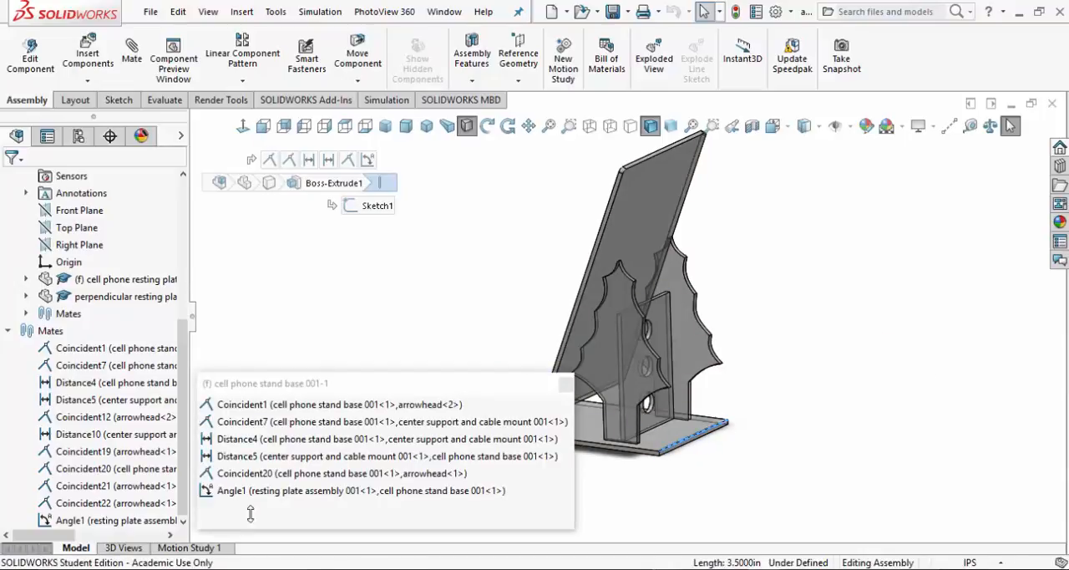
{"action": "left_click", "coordinate": [341, 472]}
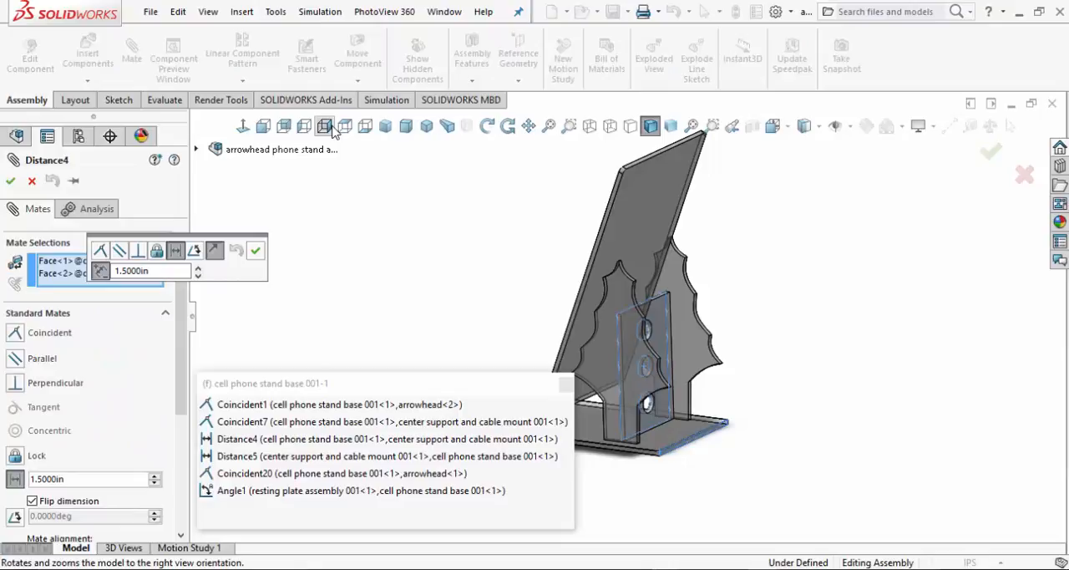
- View the assembly from the back to see the support's offset from the base
{"action": "left_click", "coordinate": [284, 127]}
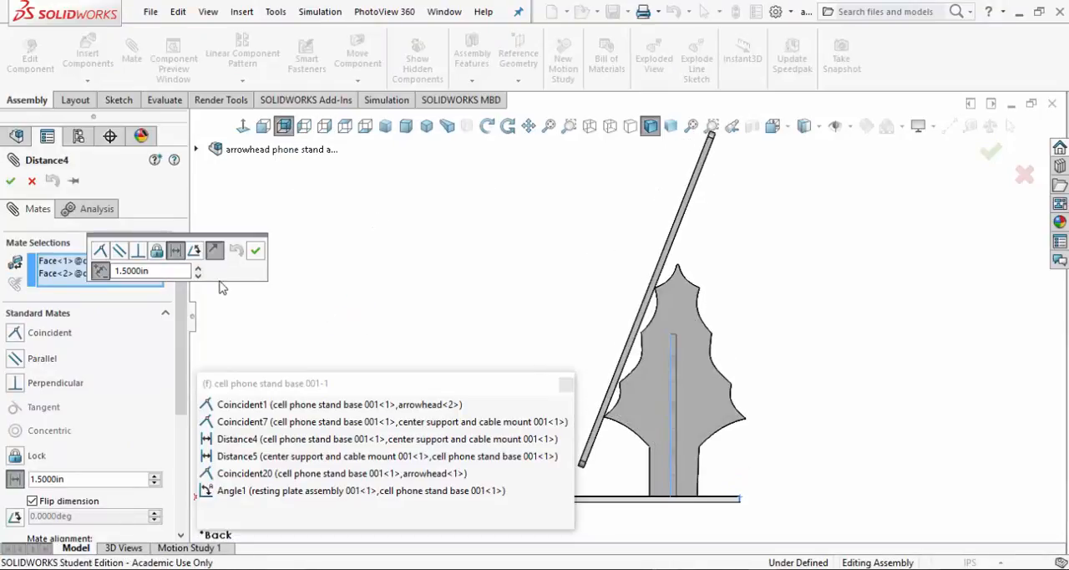
{"action": "mouse_move", "coordinate": [468, 393]}
{"action": "type", "text": "2.2000"}
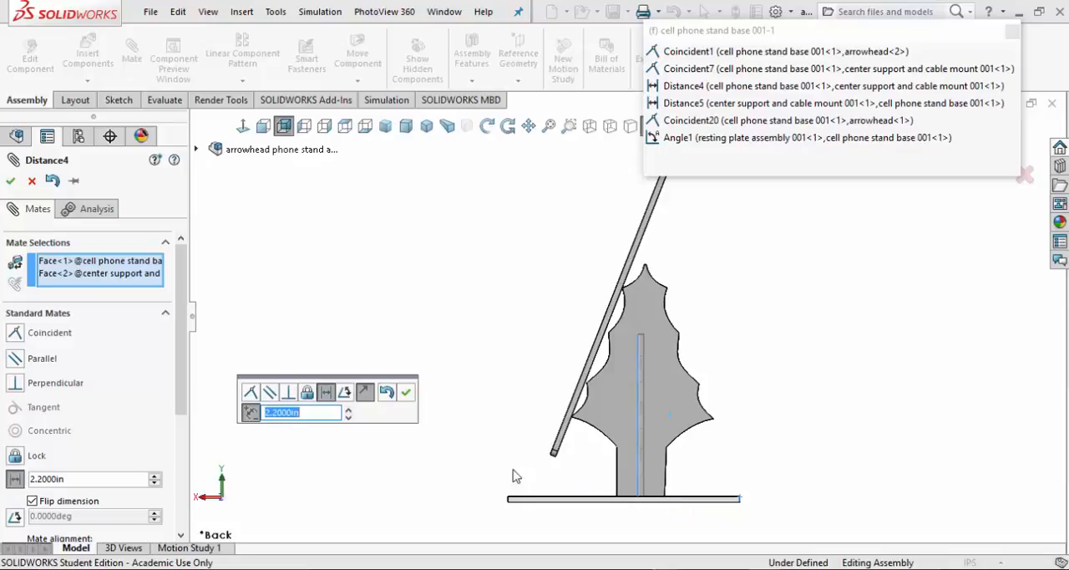
{"action": "mouse_move", "coordinate": [478, 524]}
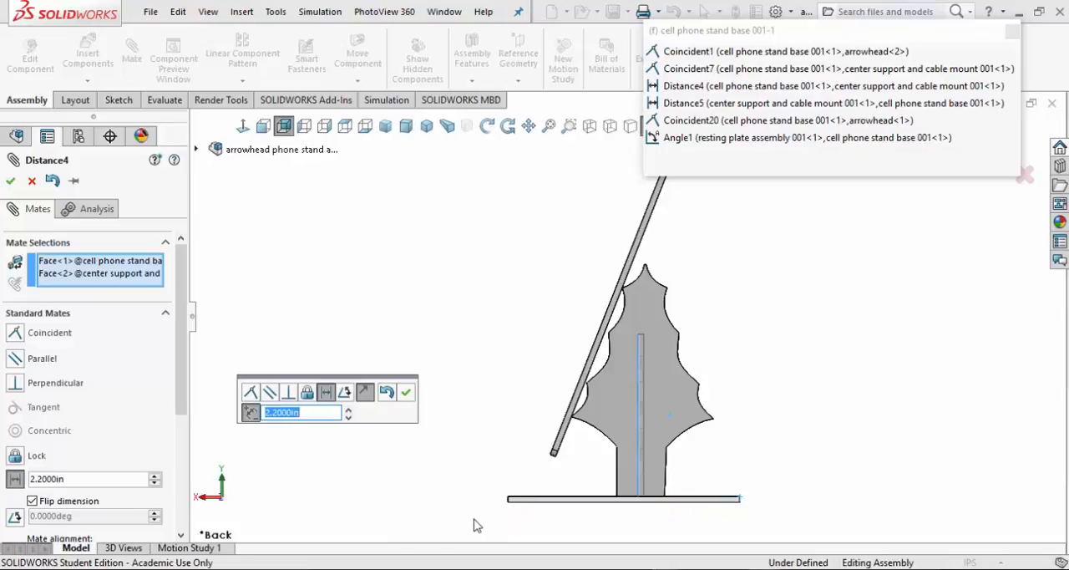
{"action": "mouse_move", "coordinate": [465, 528]}
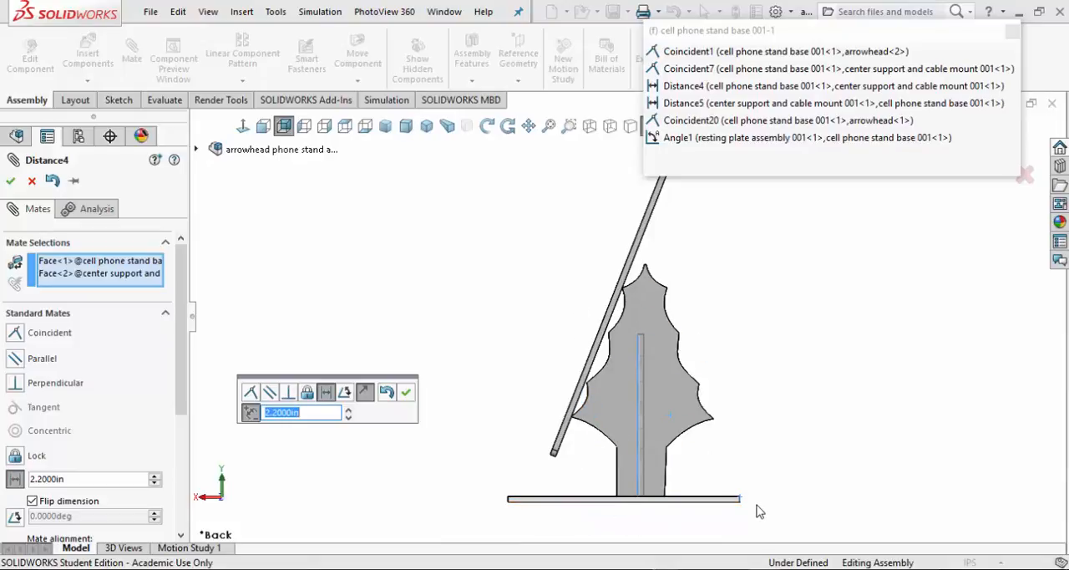
{"action": "mouse_move", "coordinate": [517, 462]}
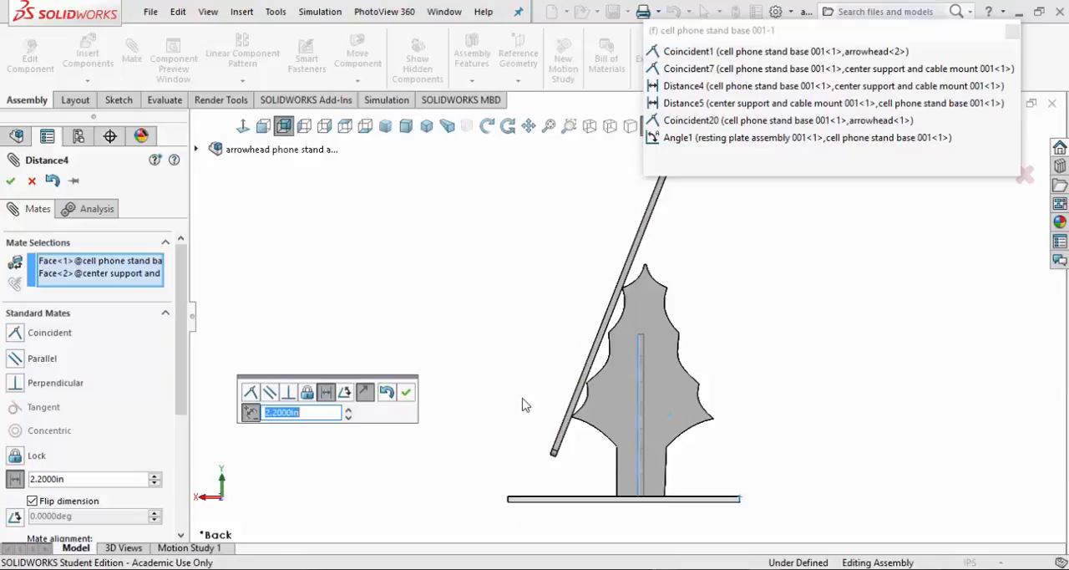
{"action": "mouse_move", "coordinate": [555, 419]}
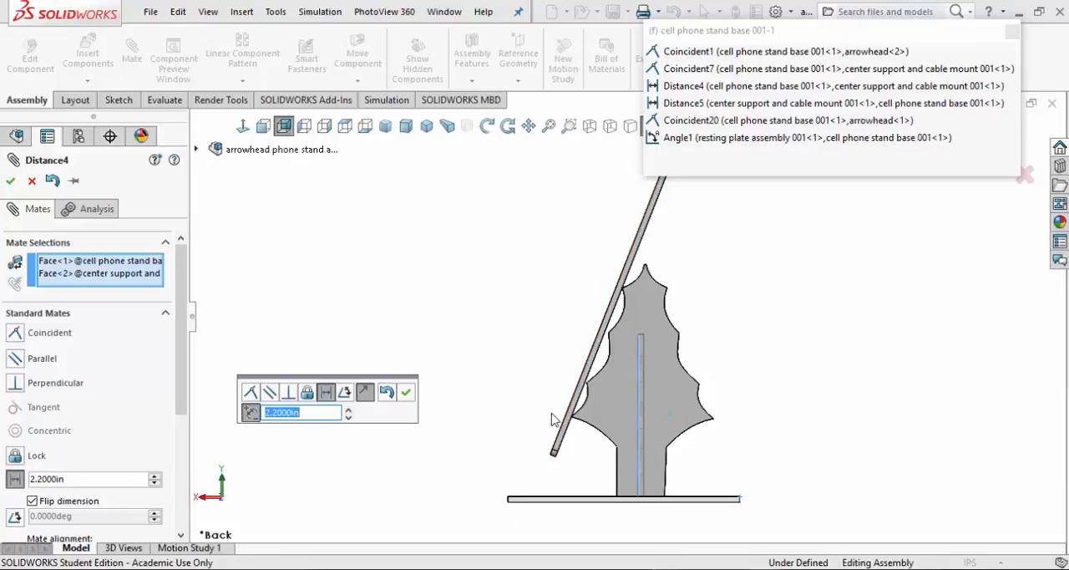
{"action": "mouse_move", "coordinate": [737, 431]}
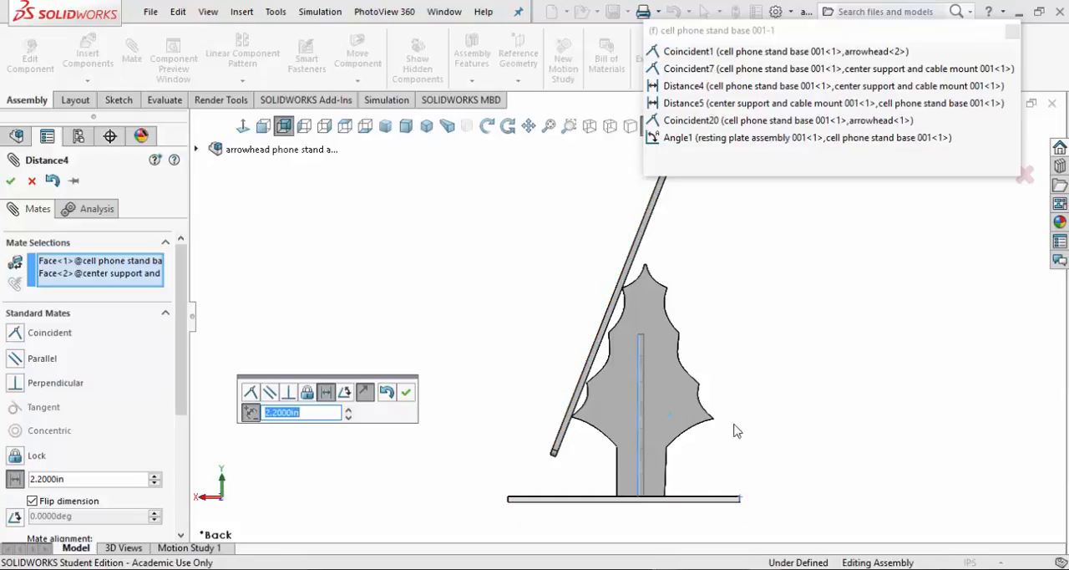
{"action": "mouse_move", "coordinate": [775, 297]}
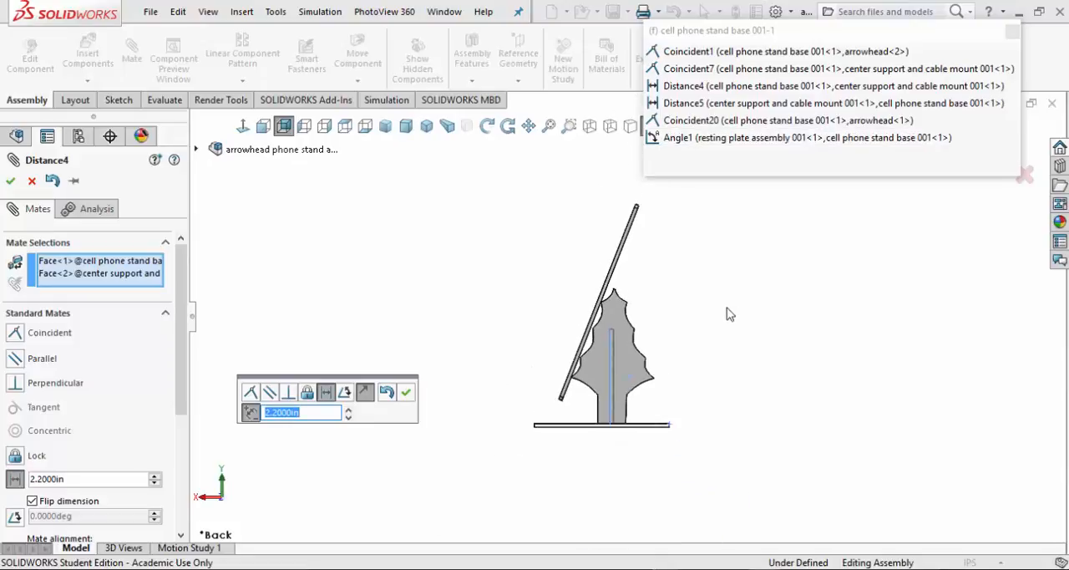
{"action": "mouse_move", "coordinate": [645, 226]}
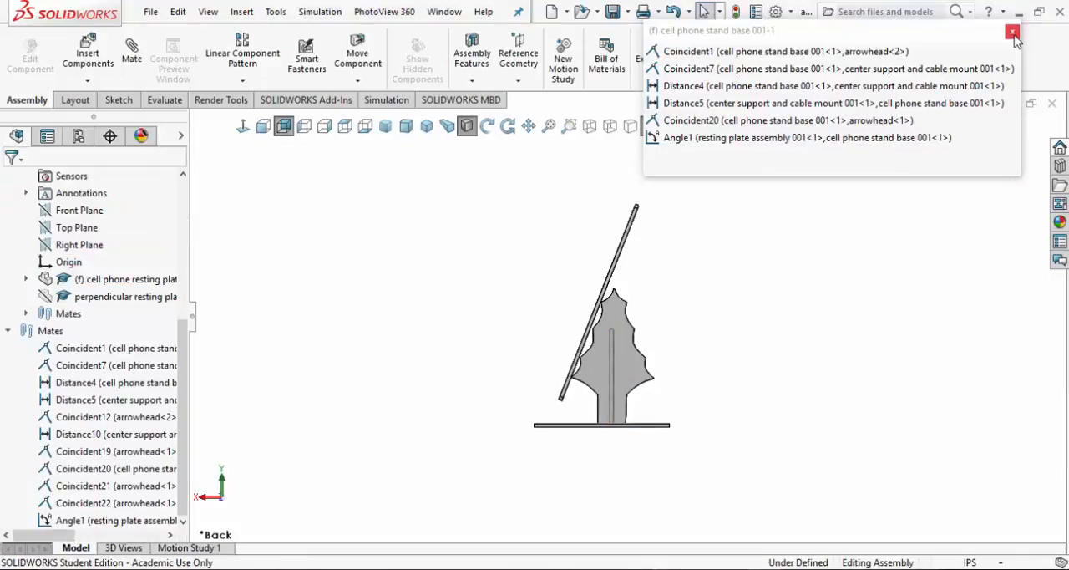
- Close the list of base-plate mates with Distance4 now applied at 2.2 in
{"action": "left_click", "coordinate": [1013, 30]}
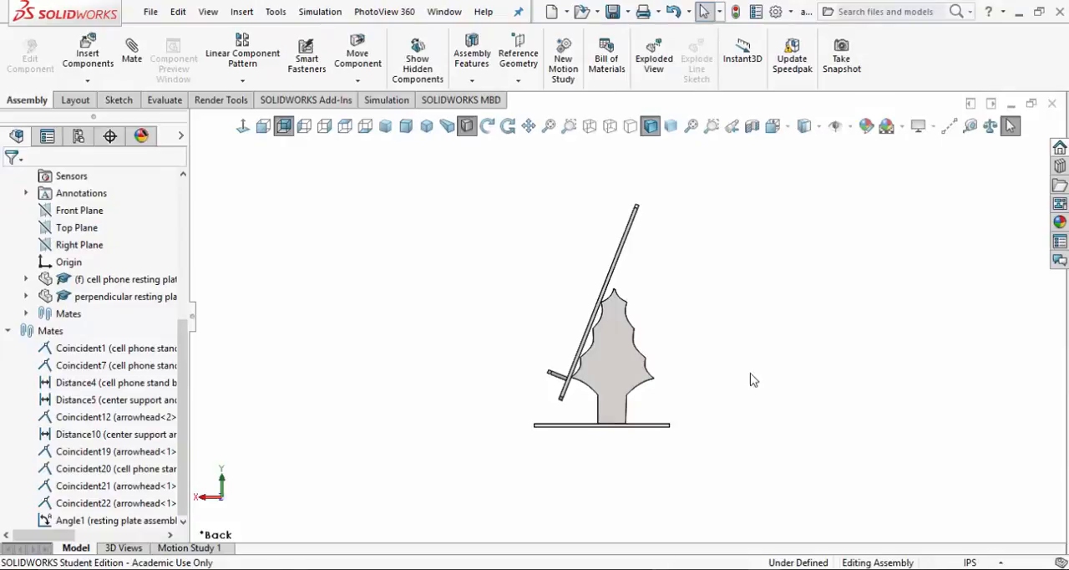
{"action": "mouse_move", "coordinate": [677, 411]}
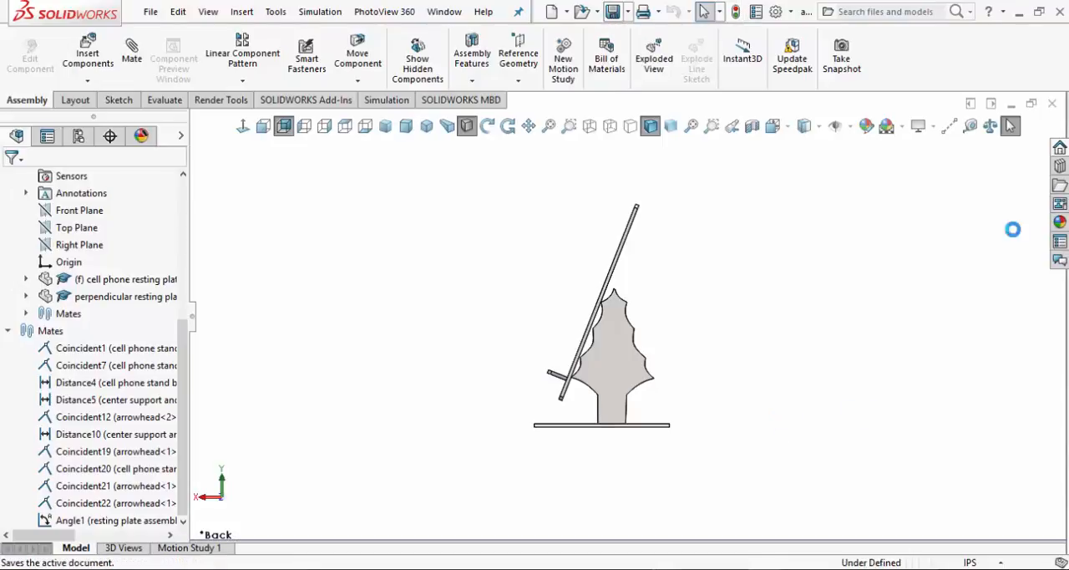
{"action": "mouse_move", "coordinate": [949, 126]}
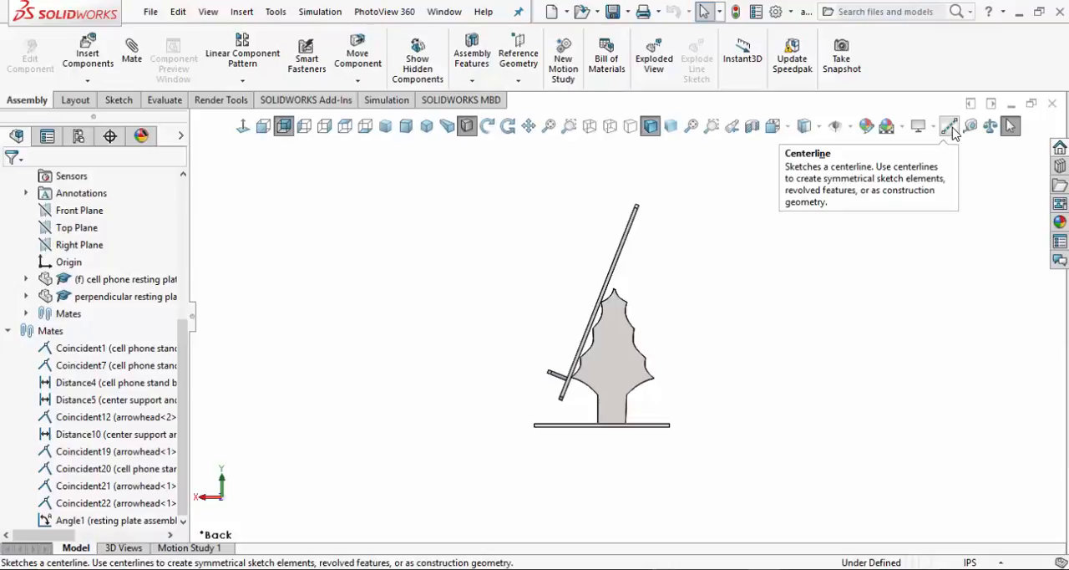
- Start a Centerline in a new assembly sketch, set Vertical with Infinite length
{"action": "left_click", "coordinate": [949, 126]}
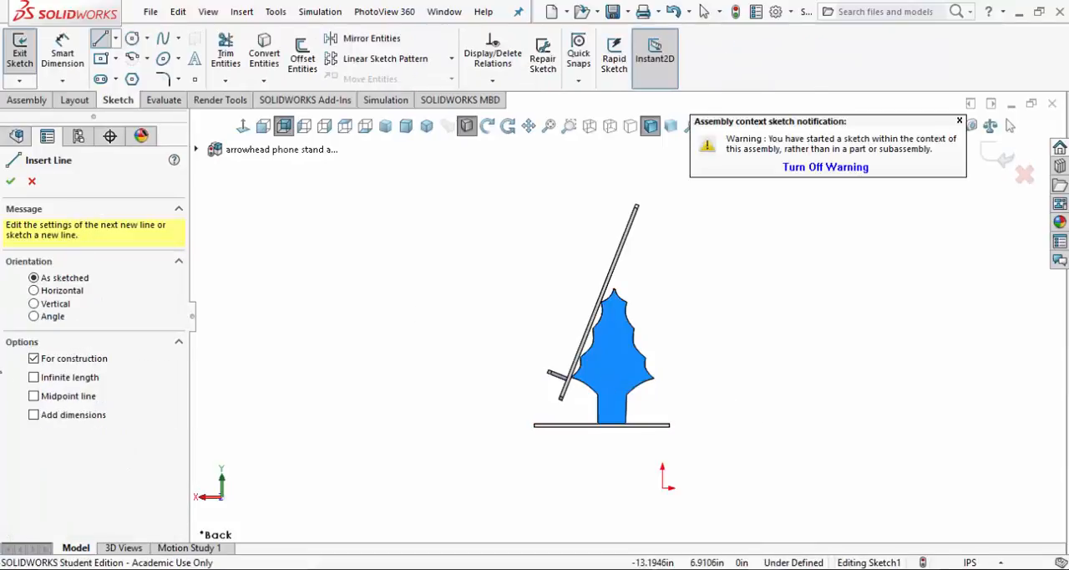
{"action": "left_click", "coordinate": [34, 304]}
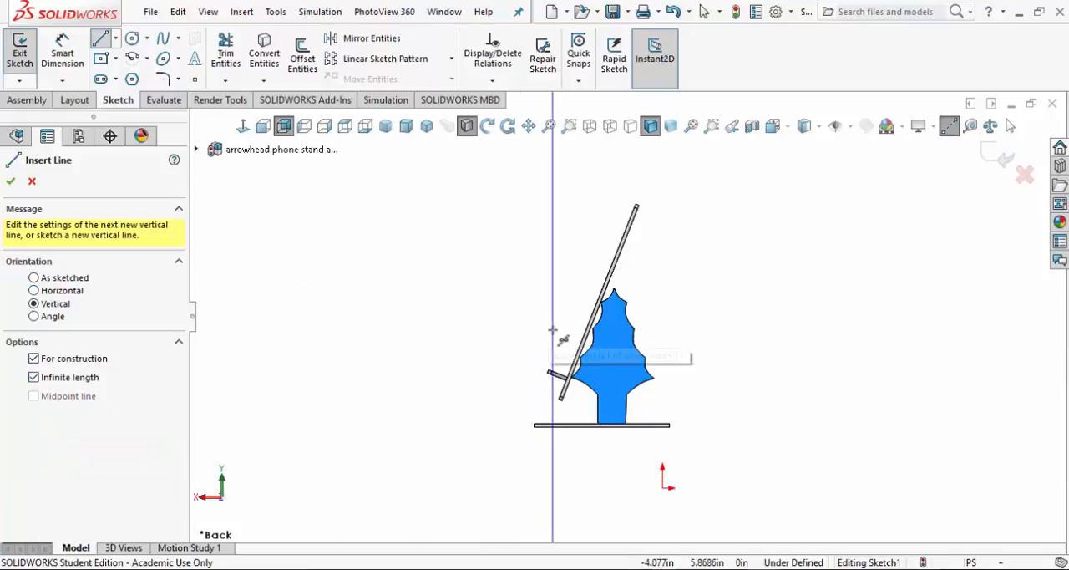
{"action": "mouse_move", "coordinate": [543, 342]}
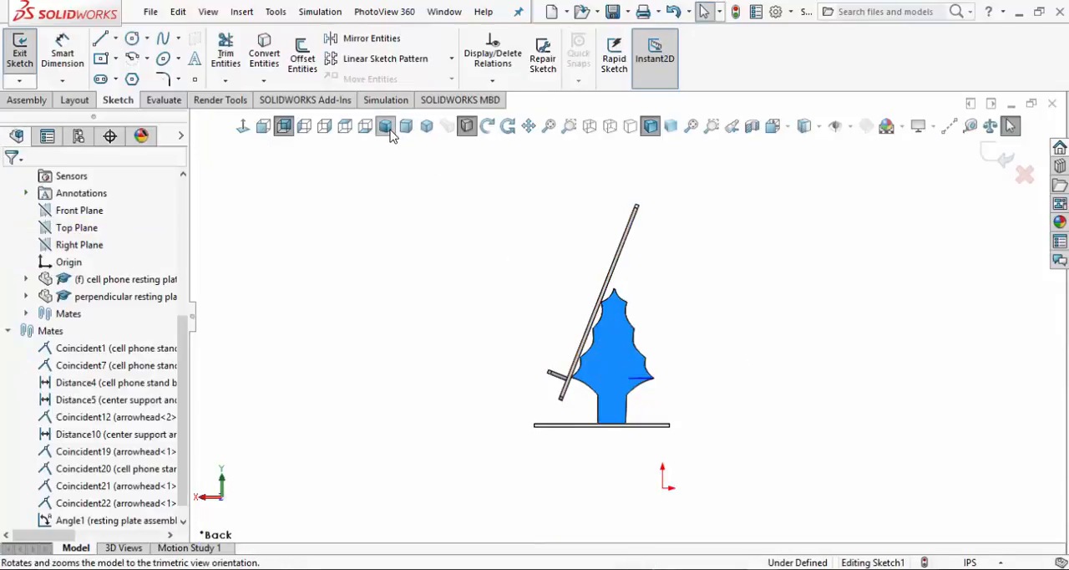
- Exit the sketch and view the whole stand from trimetric, then dimetric angles
{"action": "left_click", "coordinate": [426, 127]}
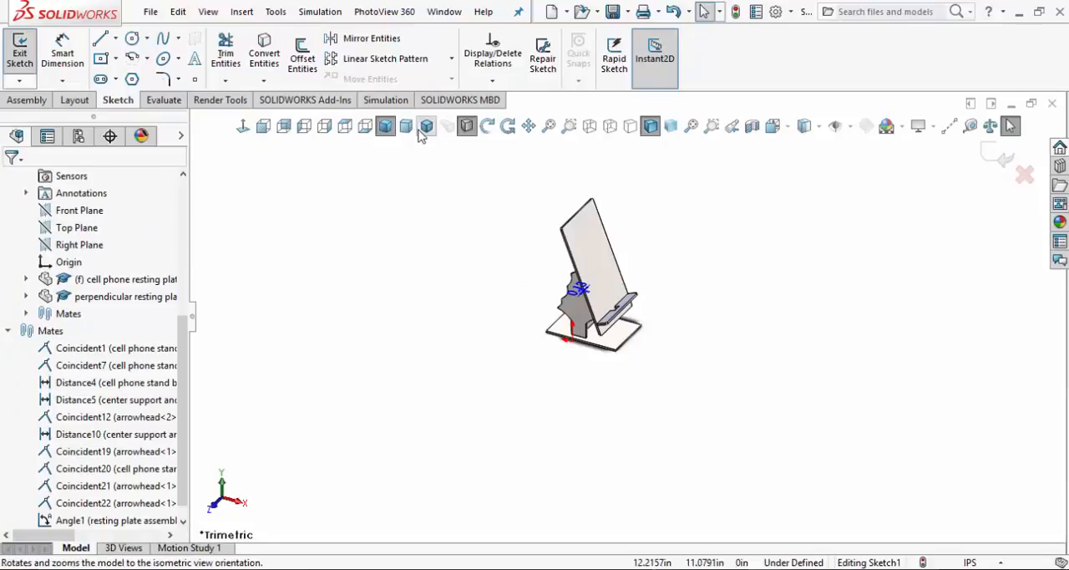
{"action": "left_click", "coordinate": [406, 127]}
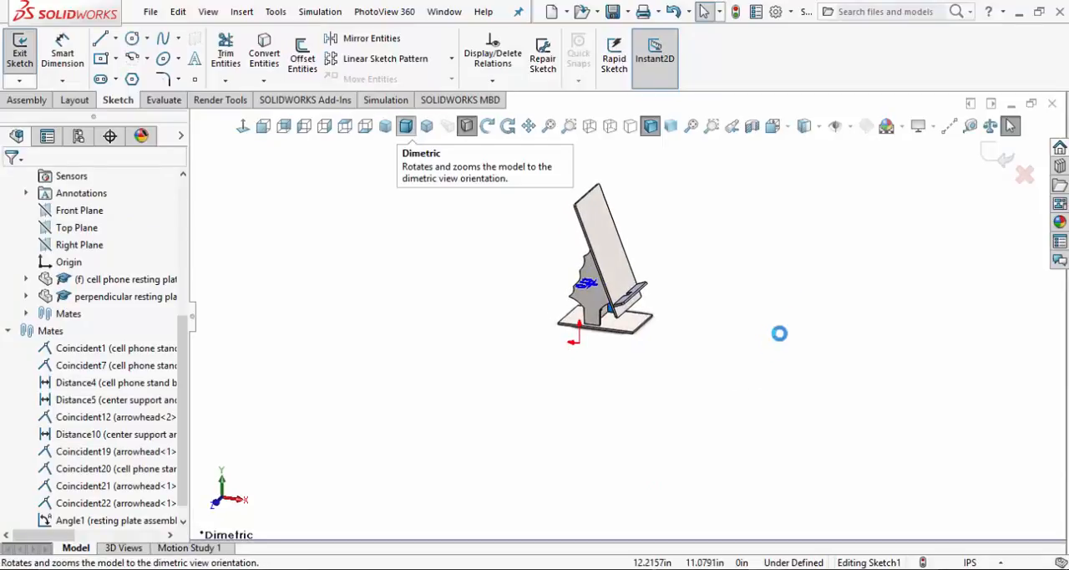
{"action": "left_click", "coordinate": [406, 125]}
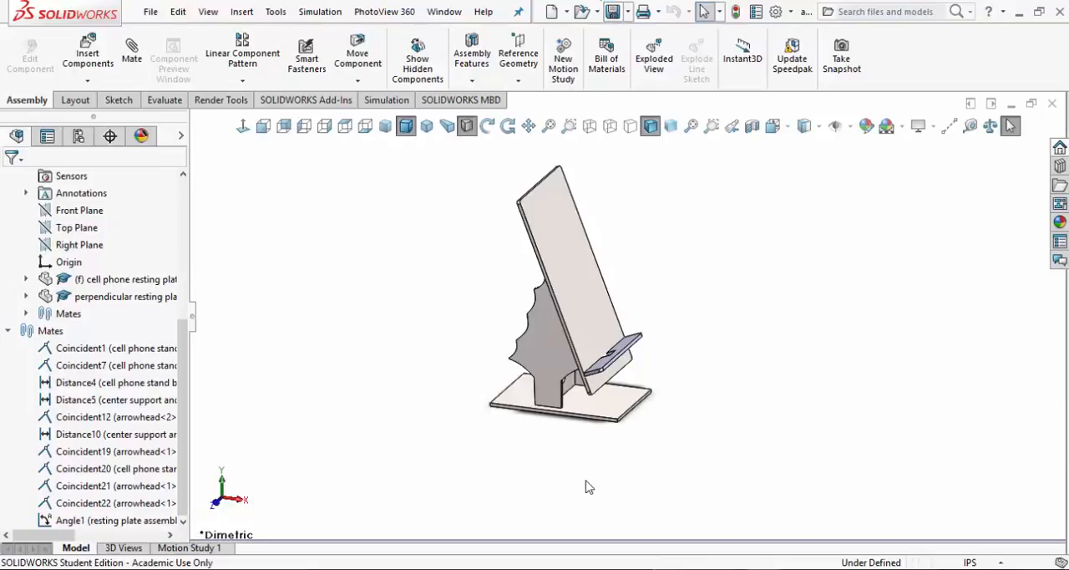
{"action": "mouse_move", "coordinate": [538, 365]}
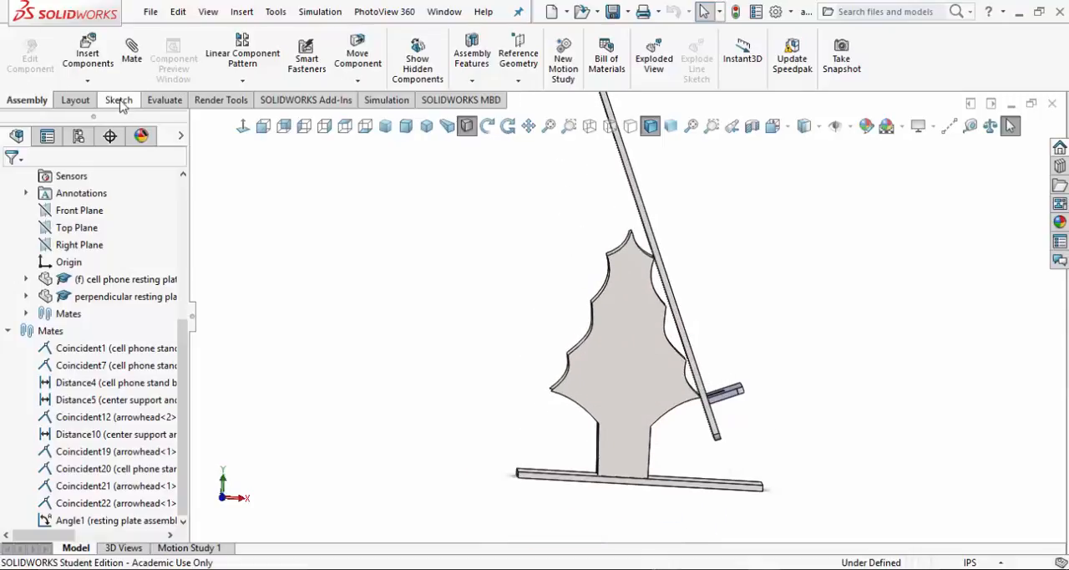
- Show the Sketch tools and the Slot type list (straight, centrepoint, arc slots)
{"action": "left_click", "coordinate": [117, 100]}
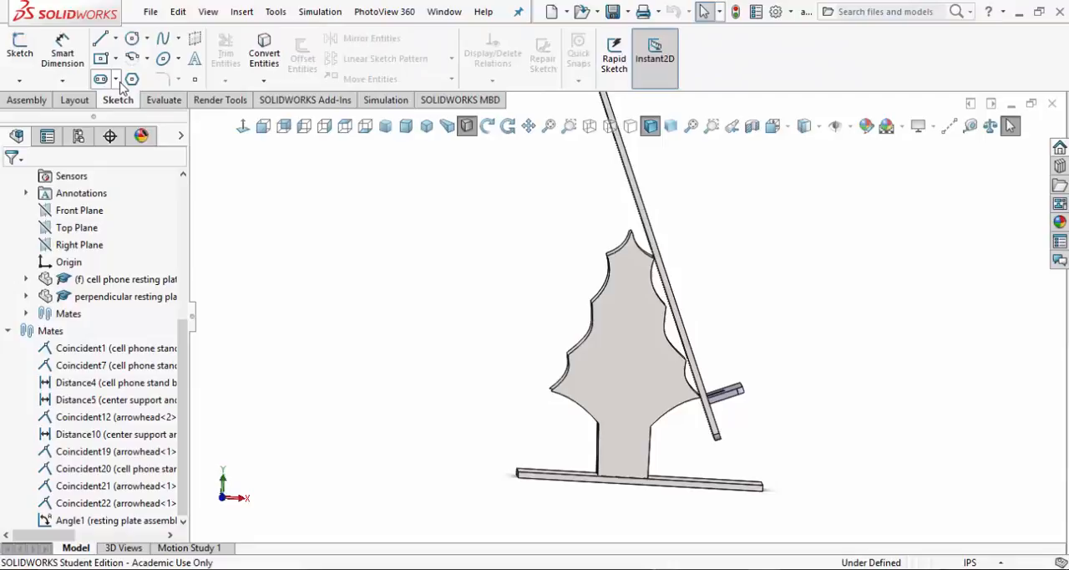
{"action": "left_click", "coordinate": [117, 79]}
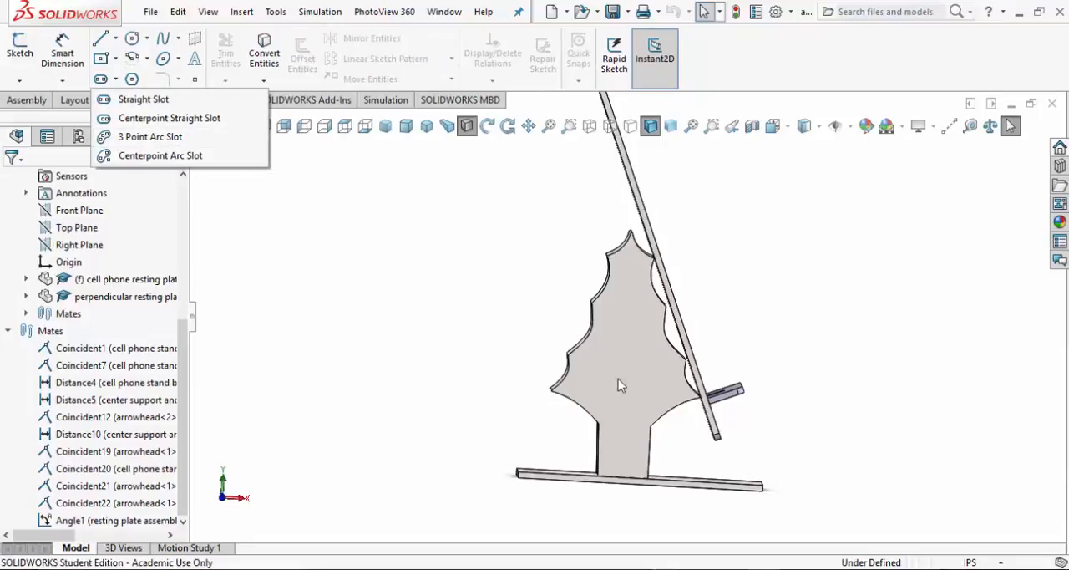
{"action": "mouse_move", "coordinate": [678, 416]}
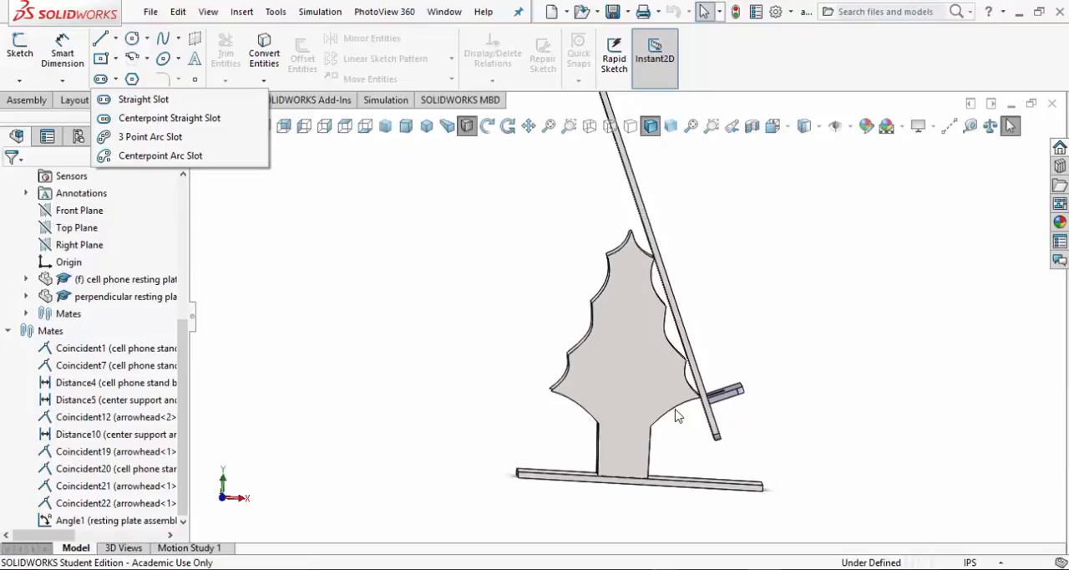
{"action": "mouse_move", "coordinate": [662, 404]}
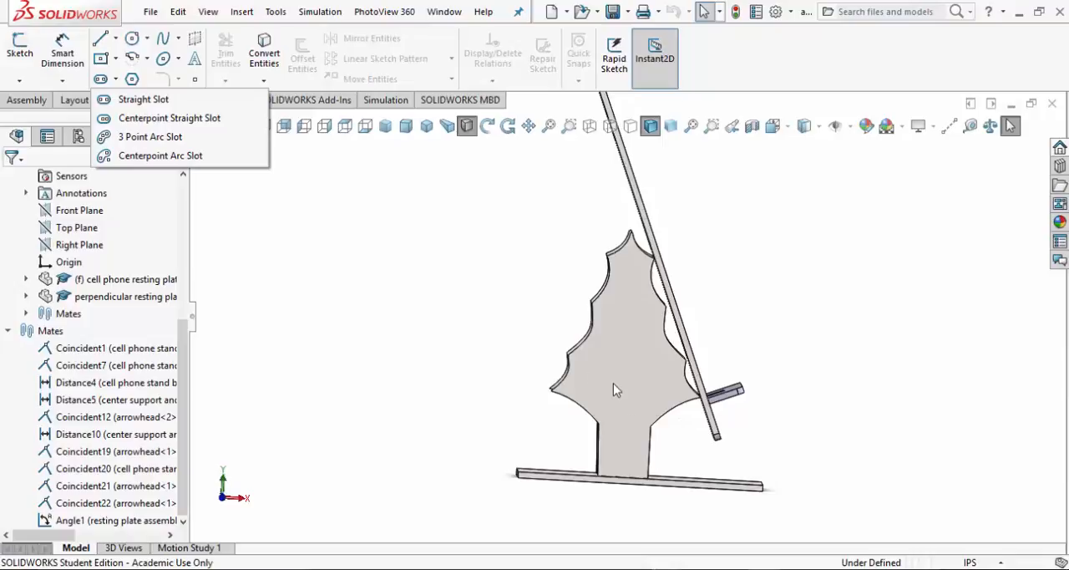
{"action": "mouse_move", "coordinate": [625, 385]}
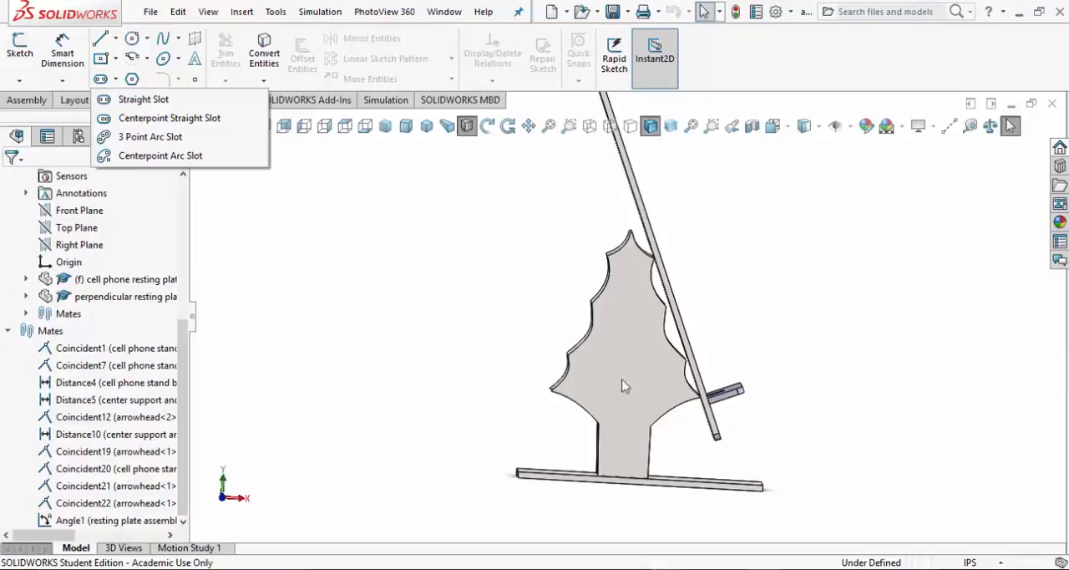
{"action": "mouse_move", "coordinate": [593, 389]}
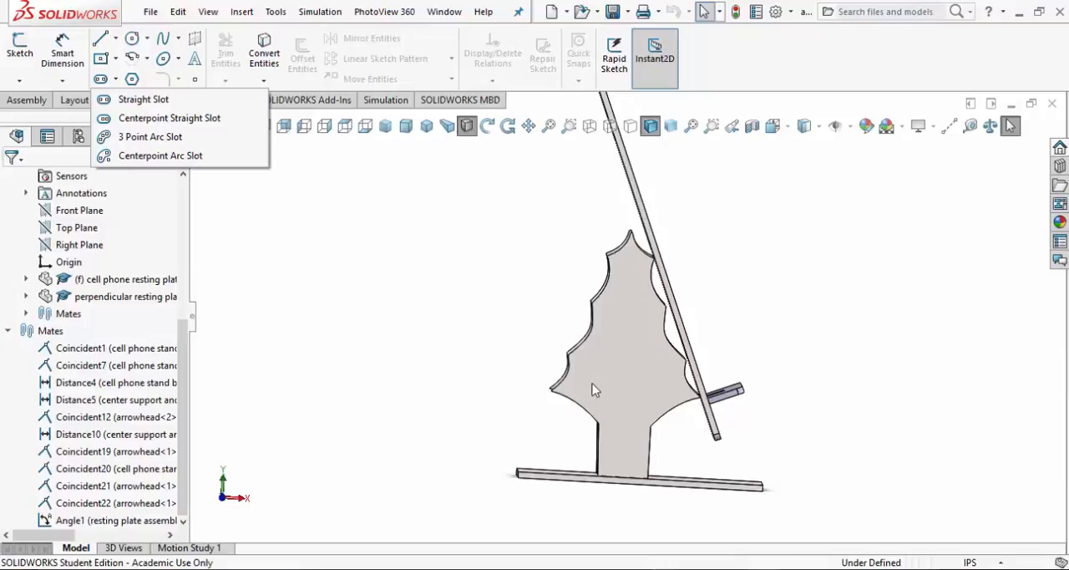
{"action": "mouse_move", "coordinate": [677, 386]}
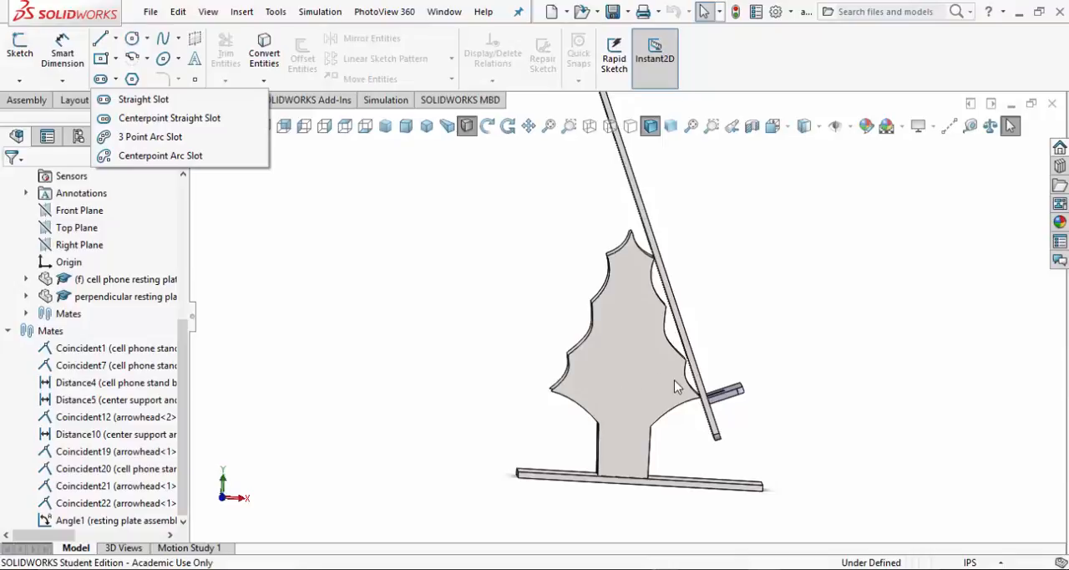
{"action": "mouse_move", "coordinate": [665, 388]}
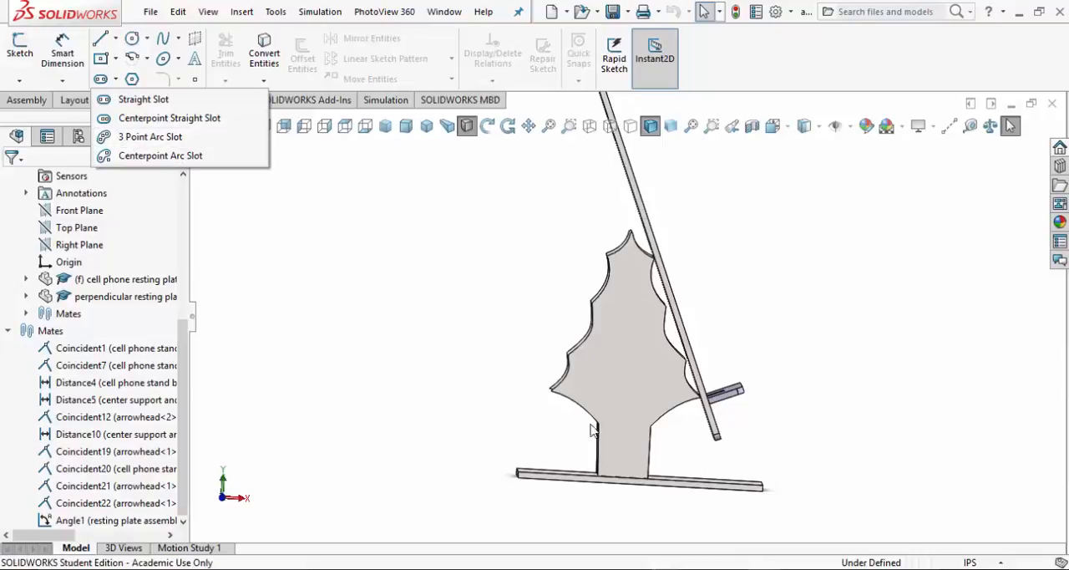
{"action": "mouse_move", "coordinate": [635, 348]}
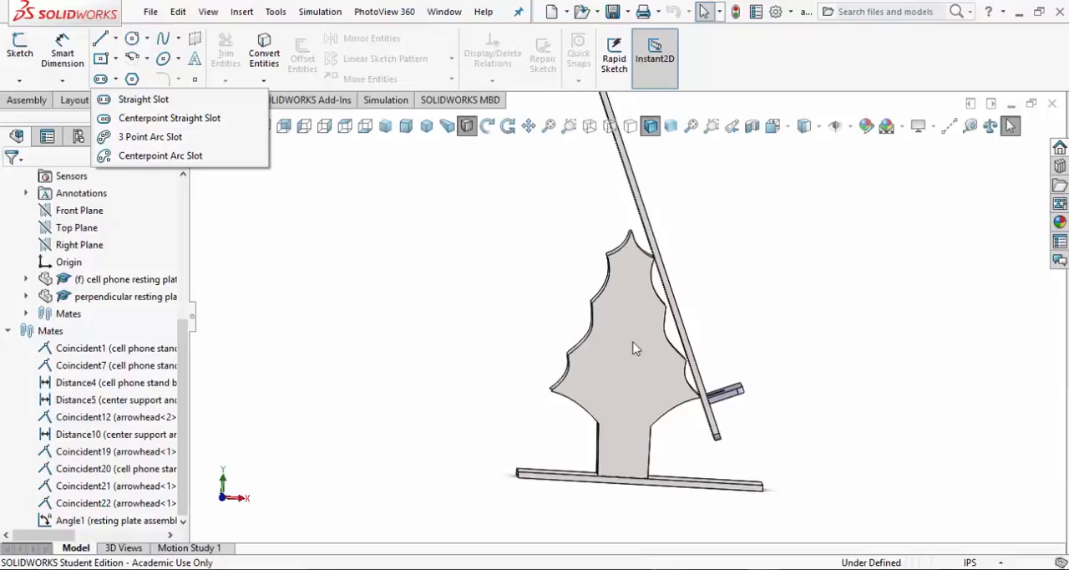
{"action": "mouse_move", "coordinate": [637, 458]}
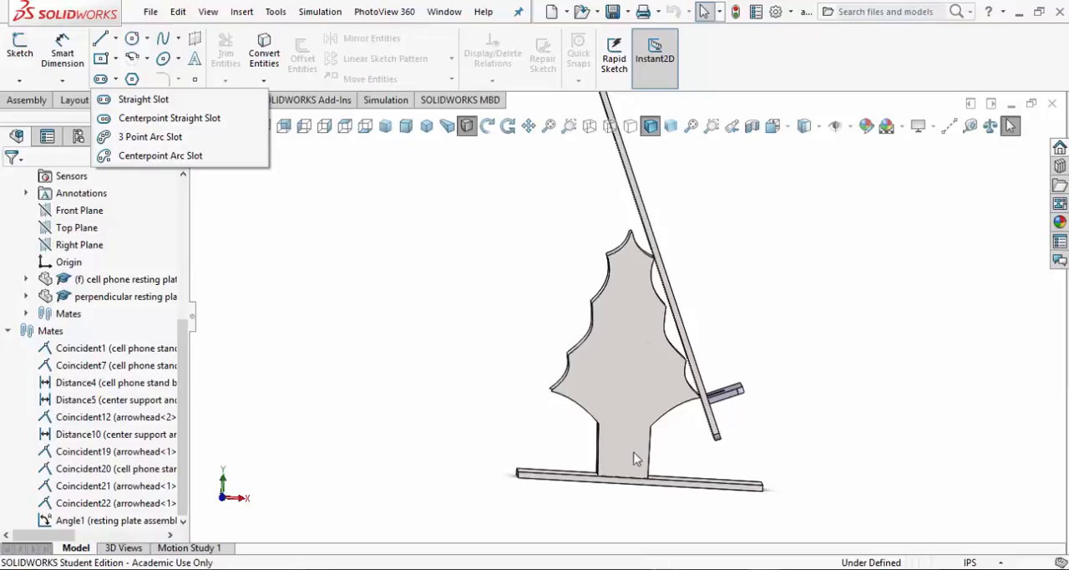
{"action": "mouse_move", "coordinate": [618, 405]}
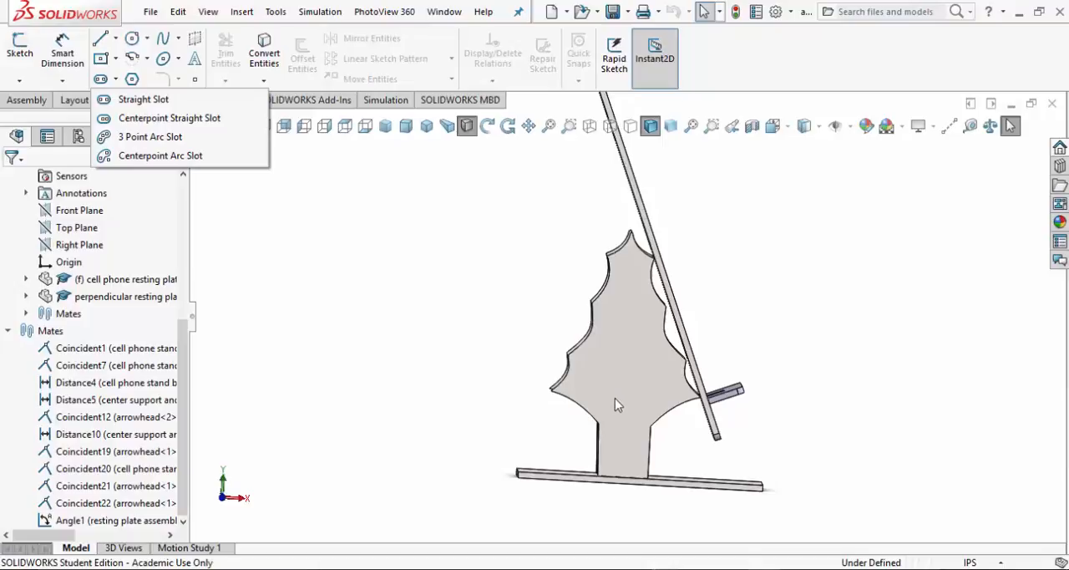
{"action": "mouse_move", "coordinate": [592, 381]}
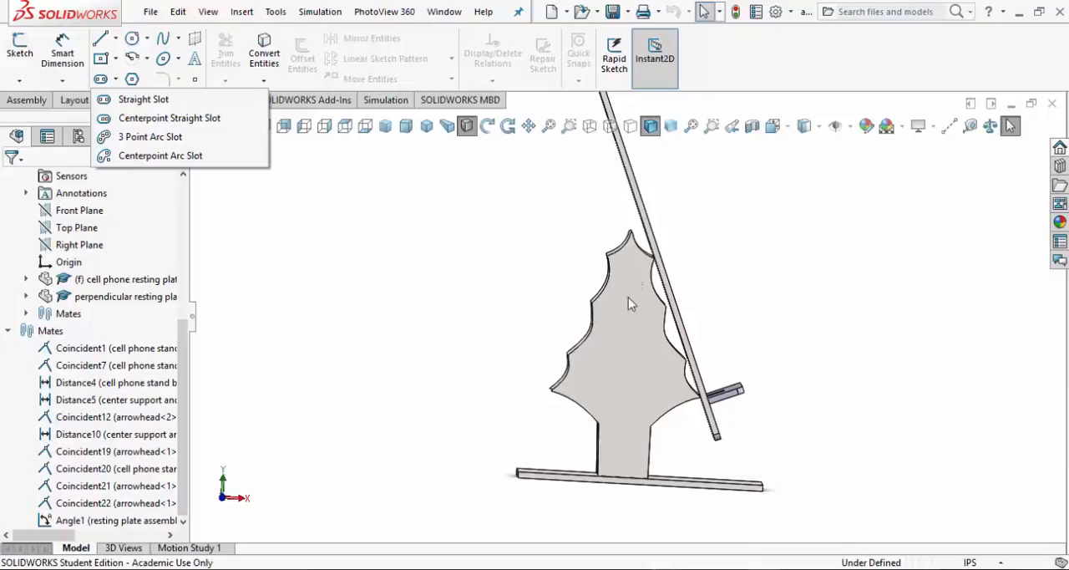
{"action": "mouse_move", "coordinate": [644, 367]}
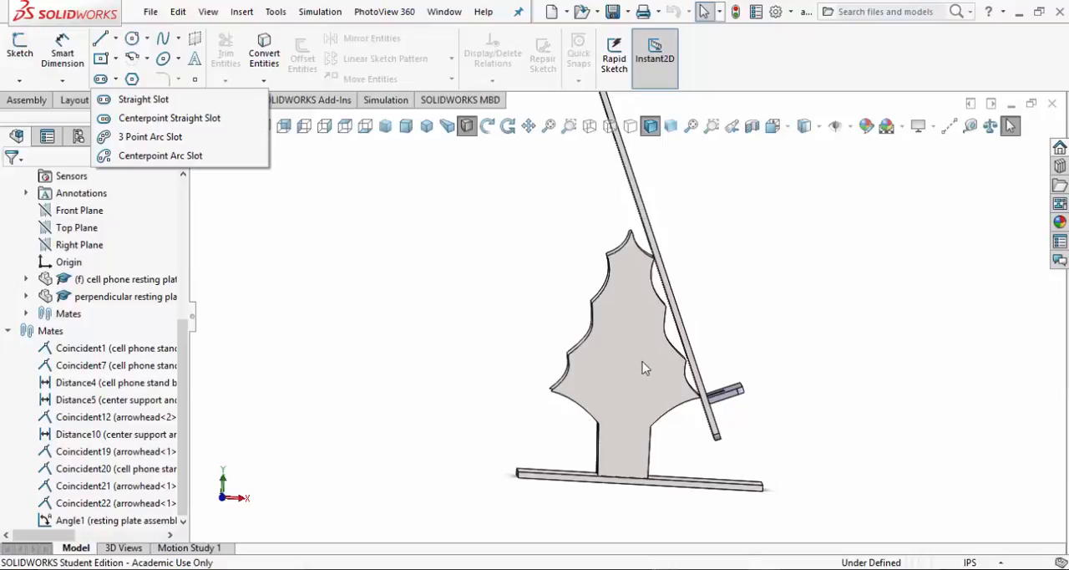
{"action": "mouse_move", "coordinate": [622, 354]}
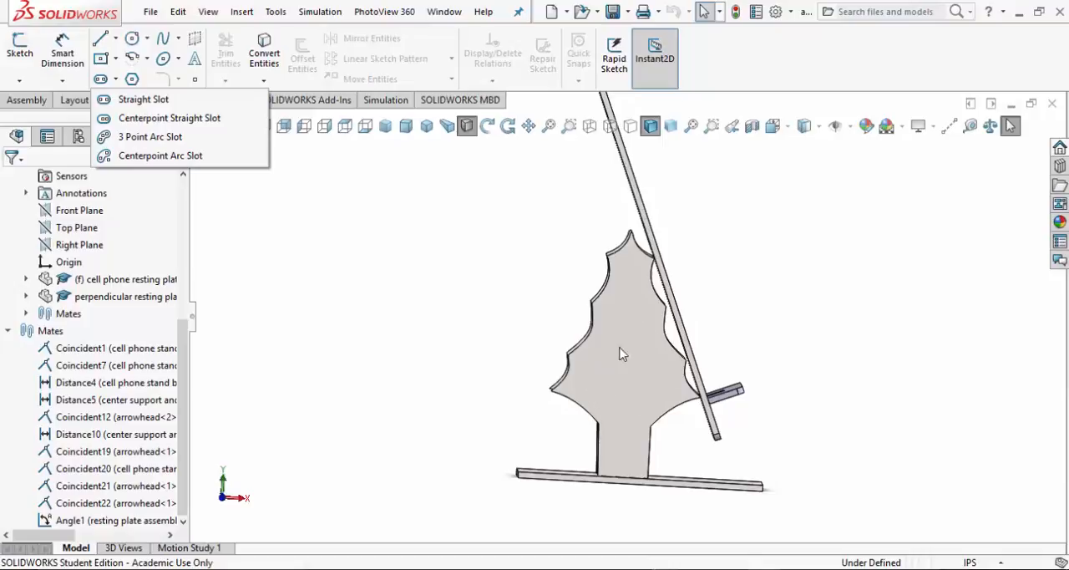
{"action": "mouse_move", "coordinate": [598, 409]}
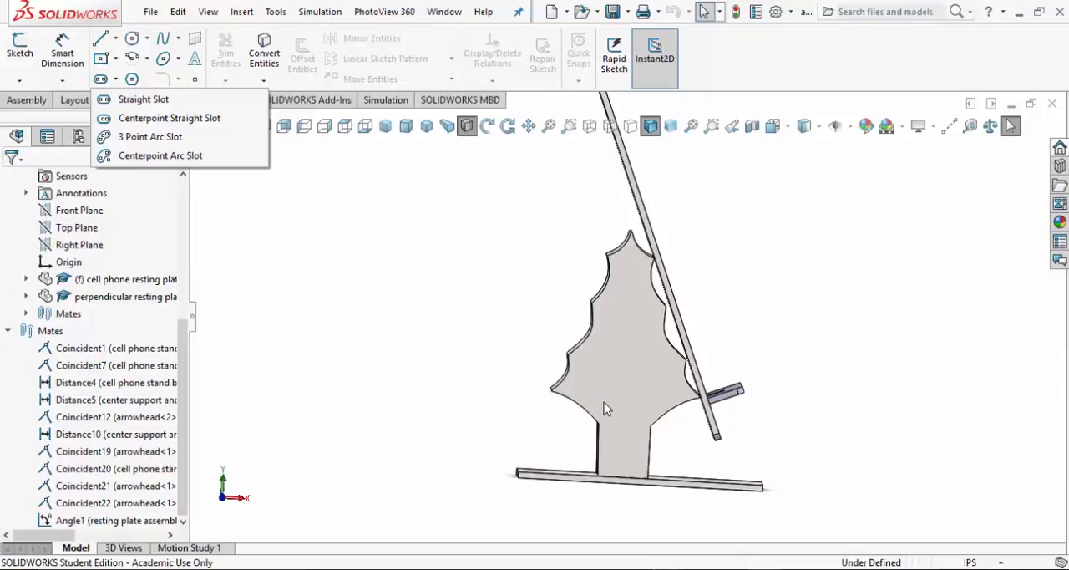
{"action": "mouse_move", "coordinate": [609, 407]}
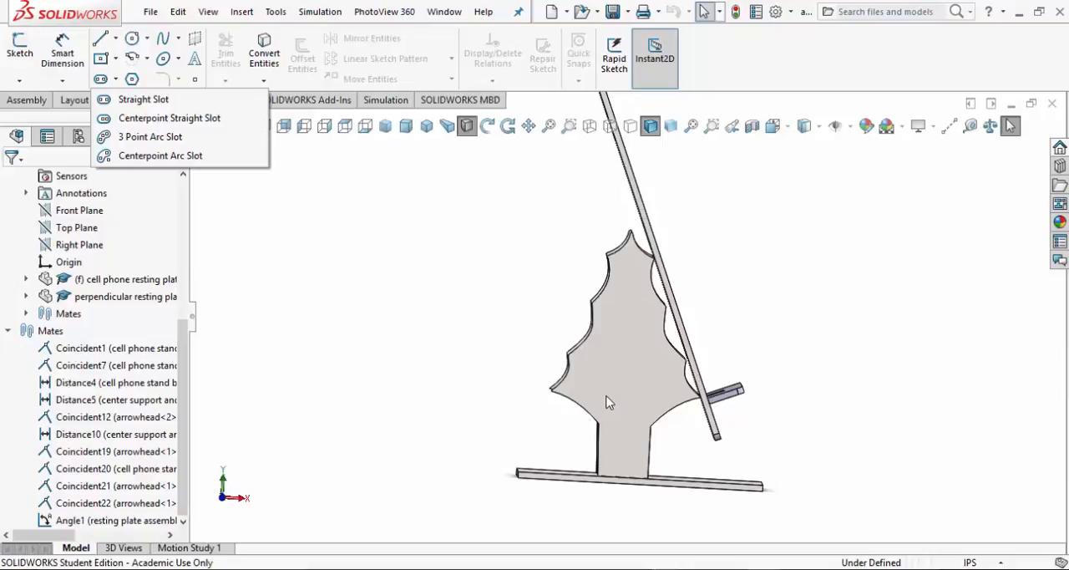
{"action": "mouse_move", "coordinate": [629, 299]}
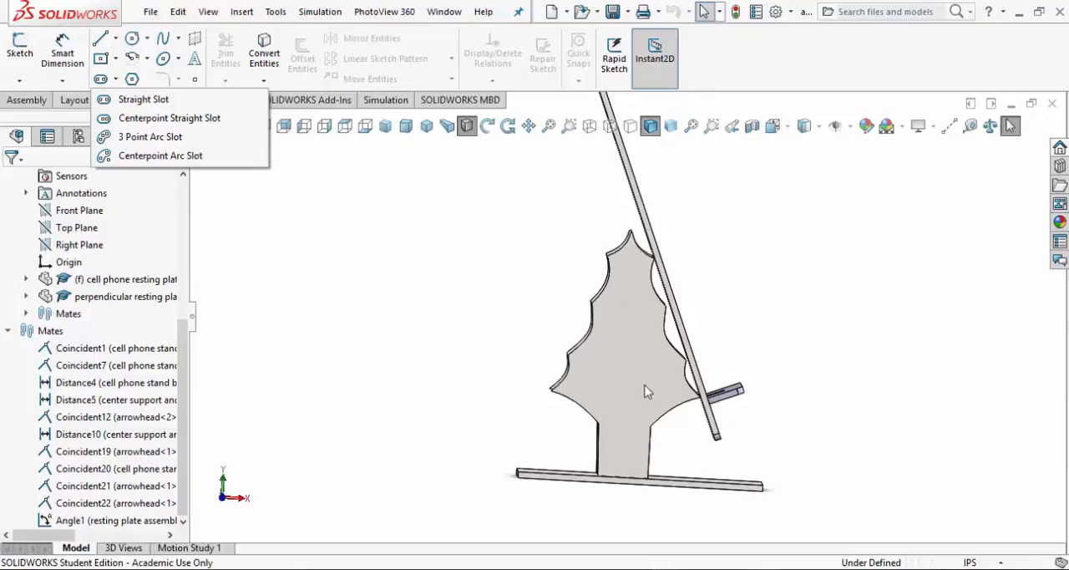
{"action": "mouse_move", "coordinate": [314, 201]}
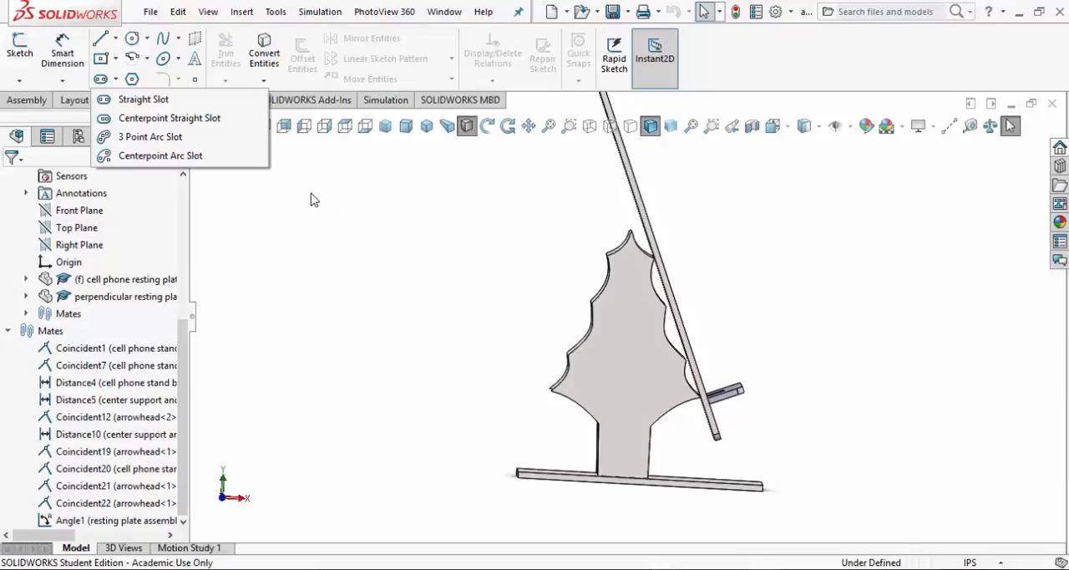
{"action": "mouse_move", "coordinate": [751, 338]}
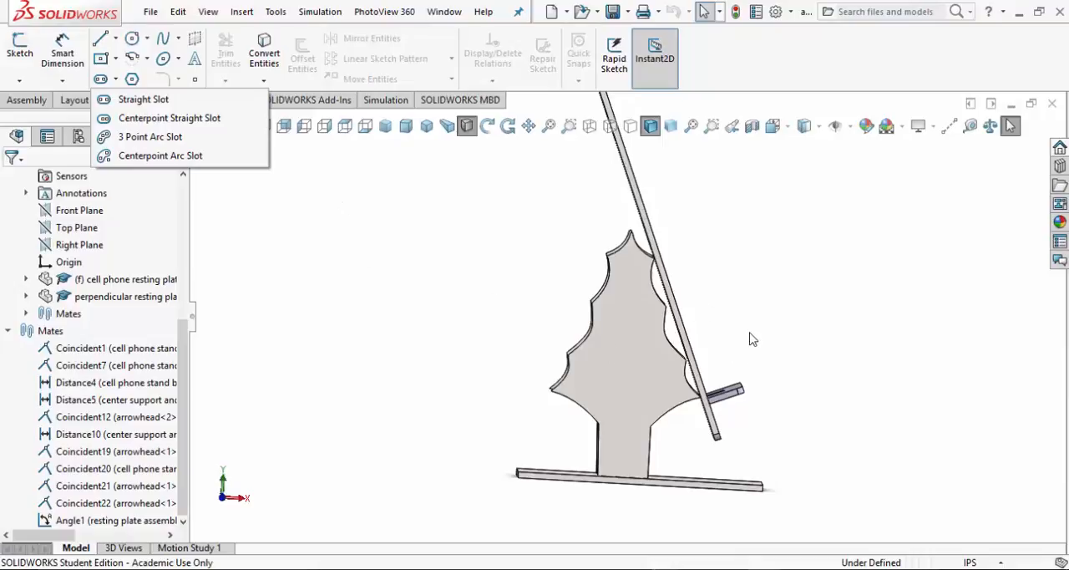
{"action": "mouse_move", "coordinate": [739, 326]}
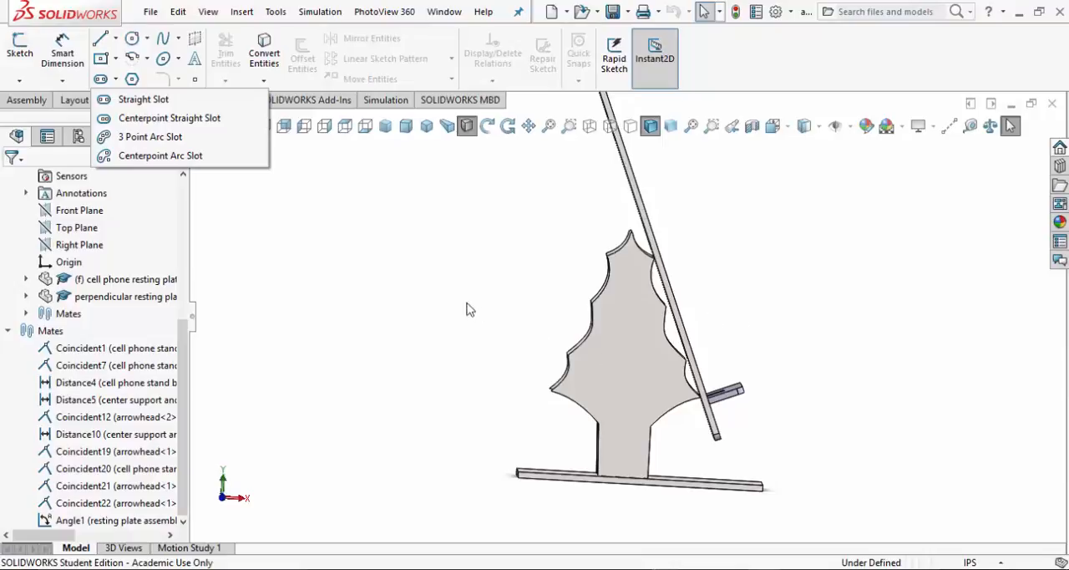
{"action": "mouse_move", "coordinate": [588, 313]}
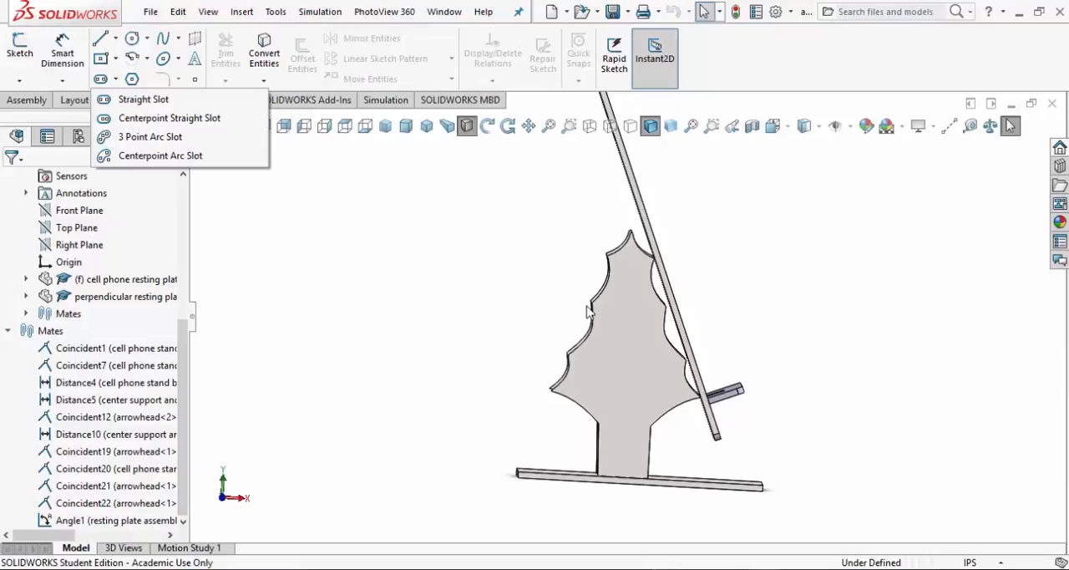